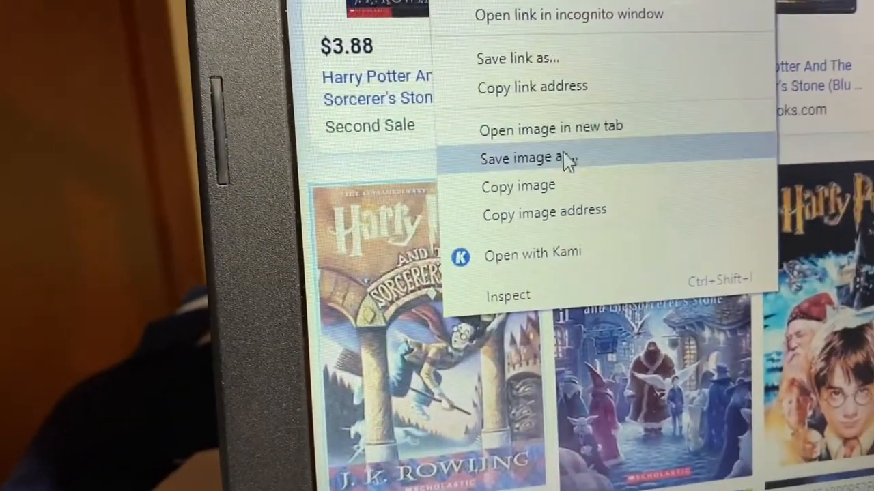
Save the Sorcerer's Stone cover image as 'hp' into the Etsy docs folder
left_click(527, 159)
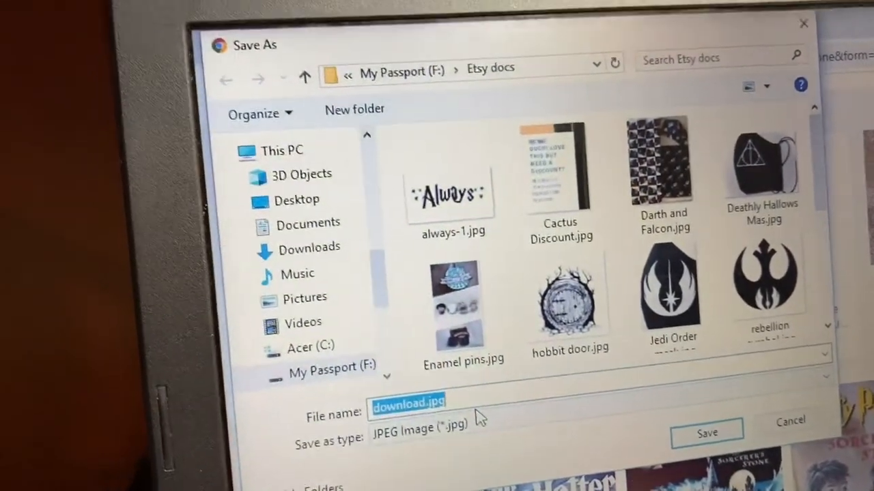
type("hp")
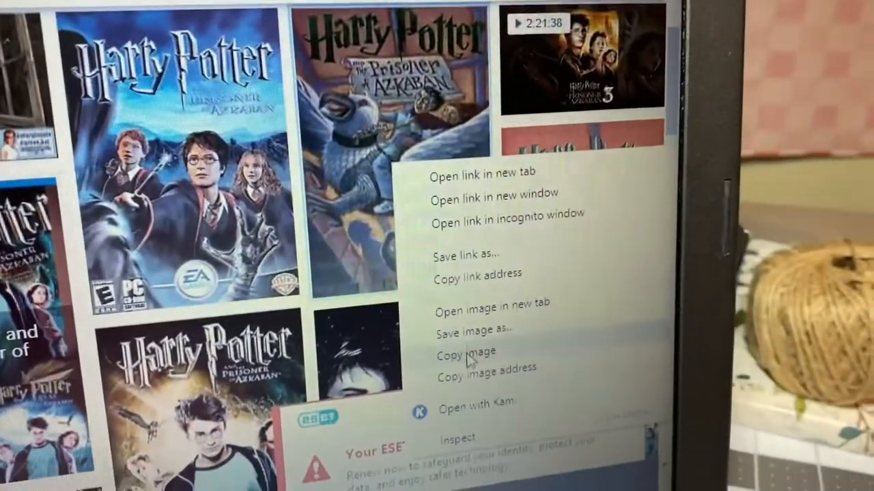
Save the Prisoner of Azkaban cover image from the search results
left_click(473, 328)
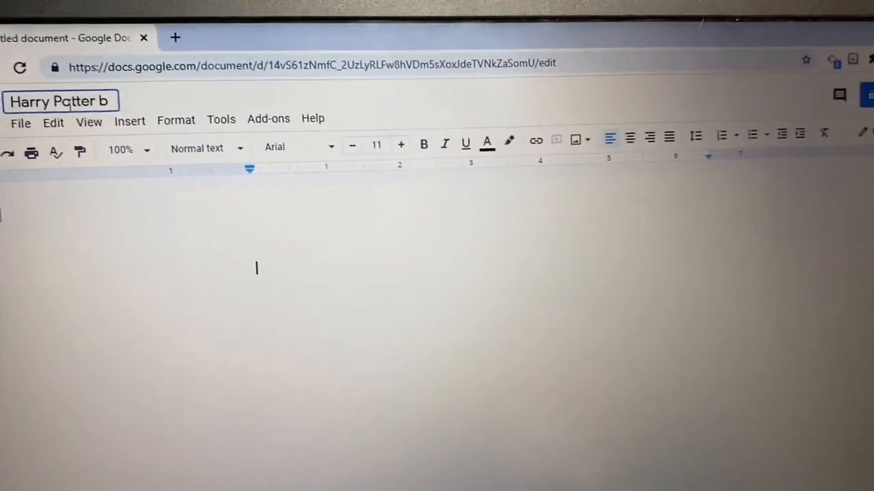
Title the new document 'Harry Potter book covers'
type("ook covers")
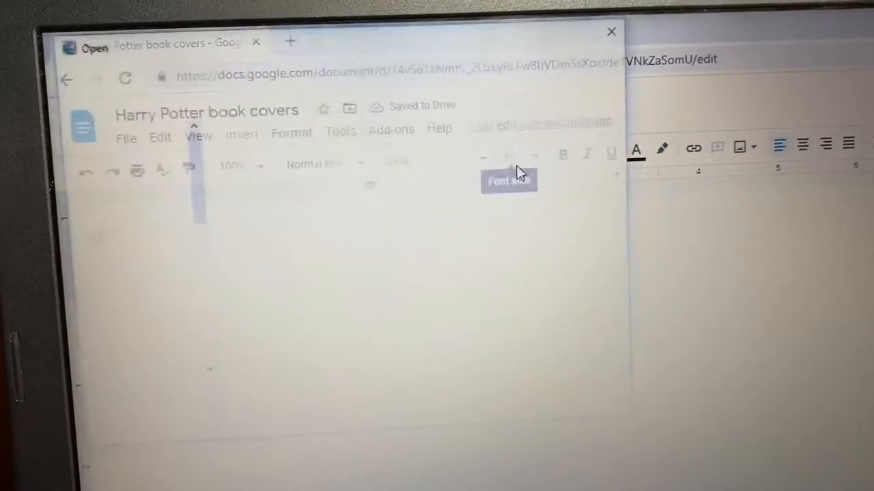
Insert hp 1.jpg from My Passport > Etsy docs and select the placed cover image
left_click(740, 147)
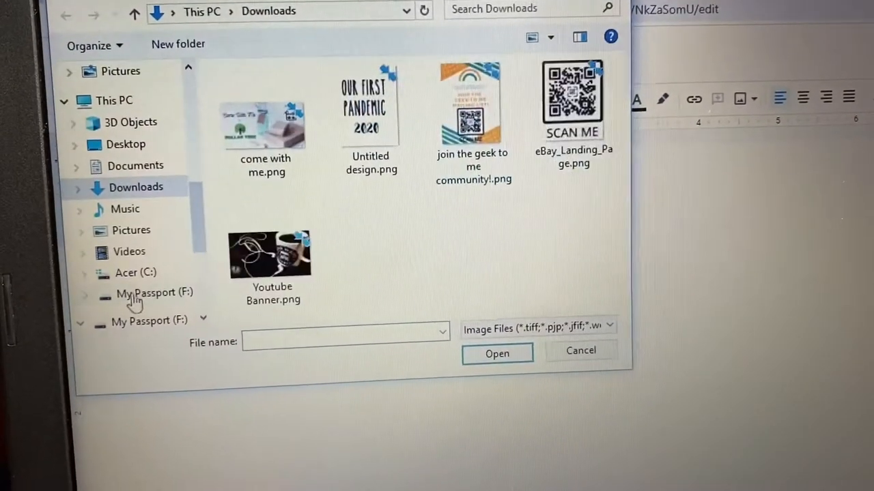
left_click(154, 292)
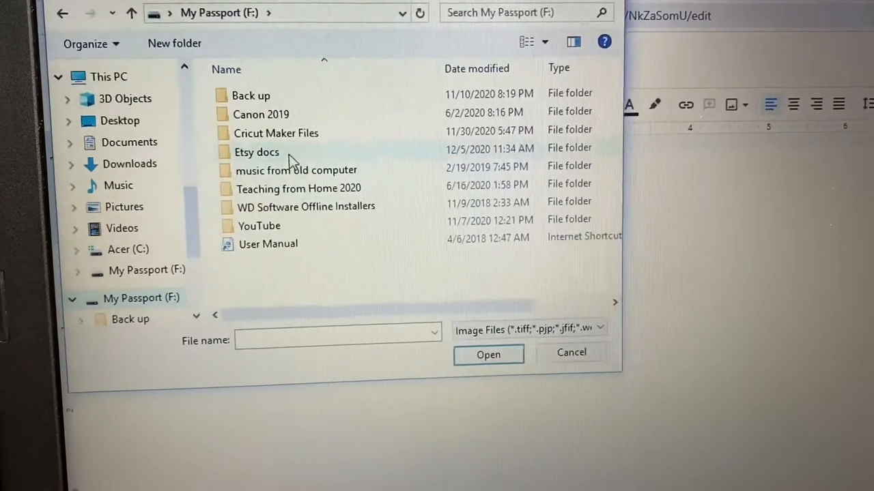
double_click(257, 152)
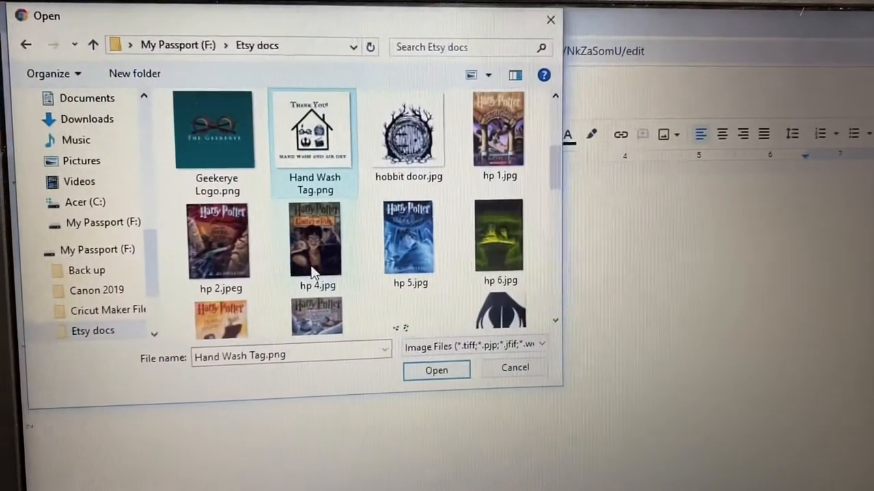
left_click(498, 130)
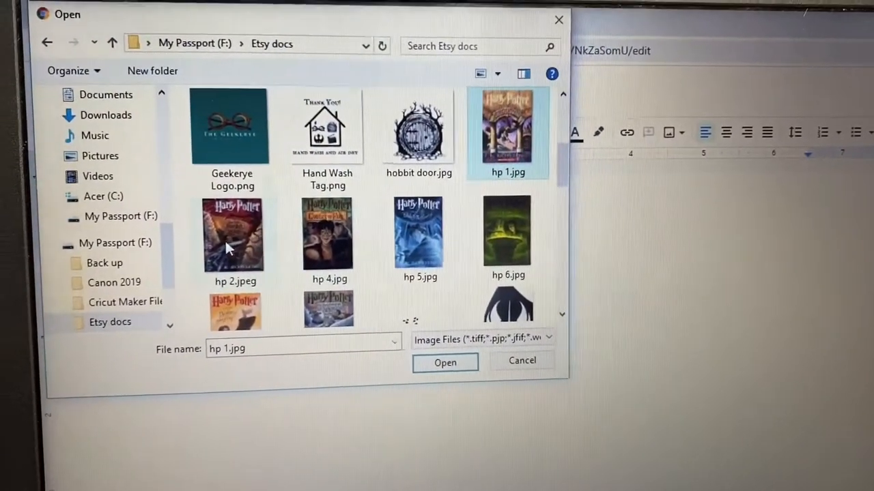
mouse_move(234, 235)
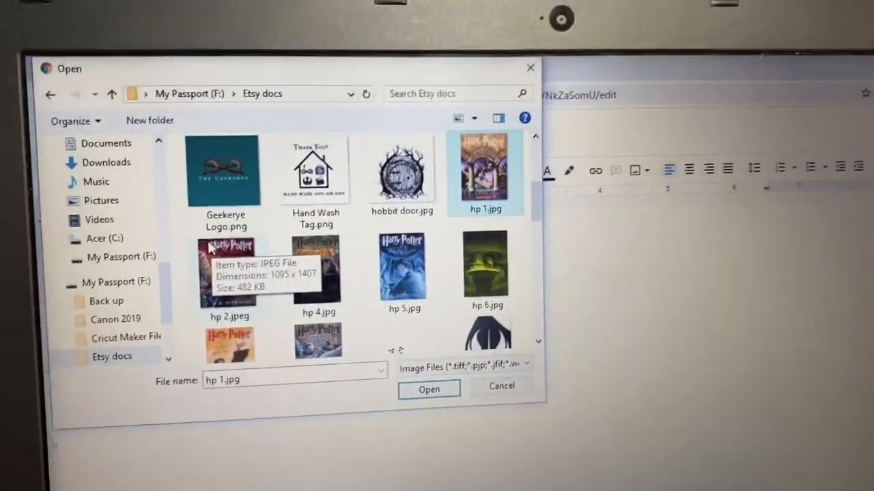
left_click(429, 389)
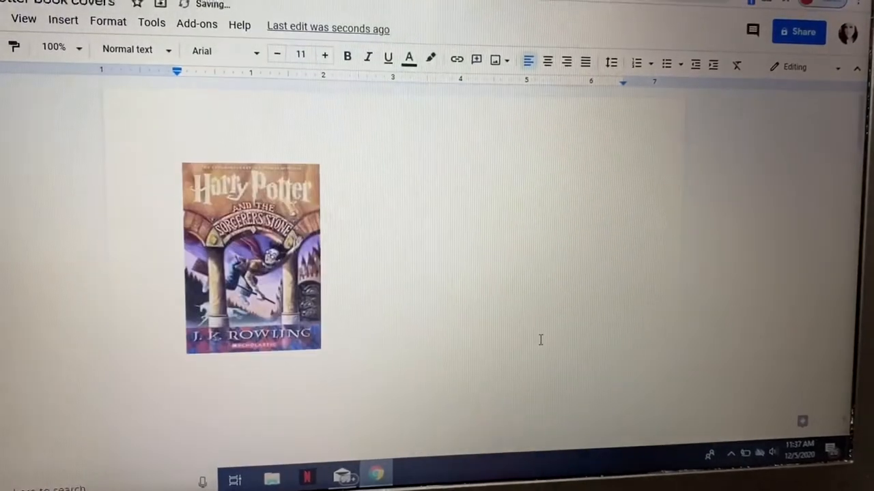
left_click(252, 257)
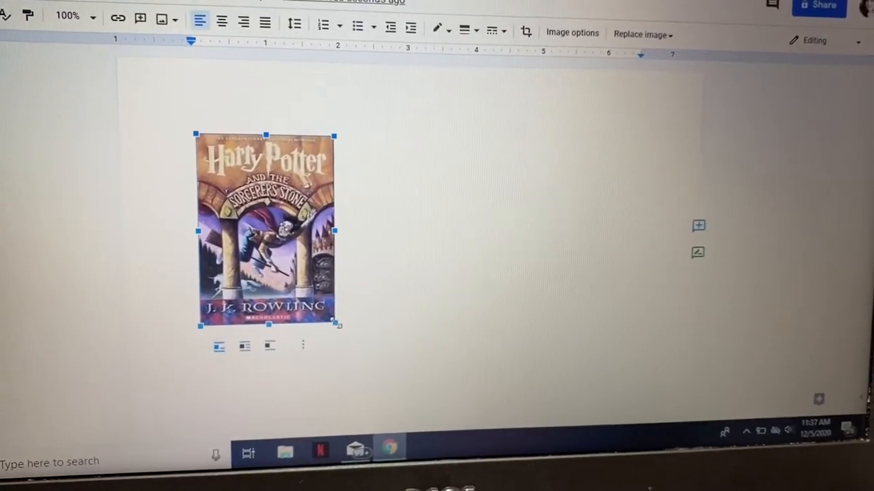